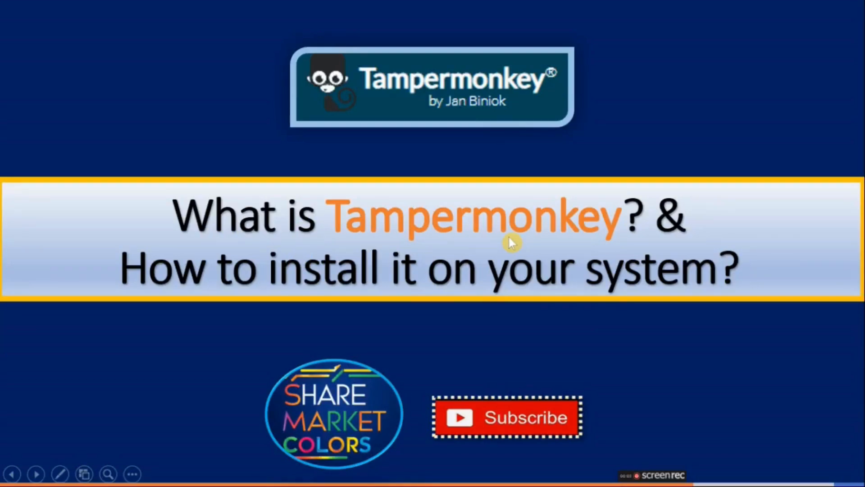
pyautogui.moveTo(469, 245)
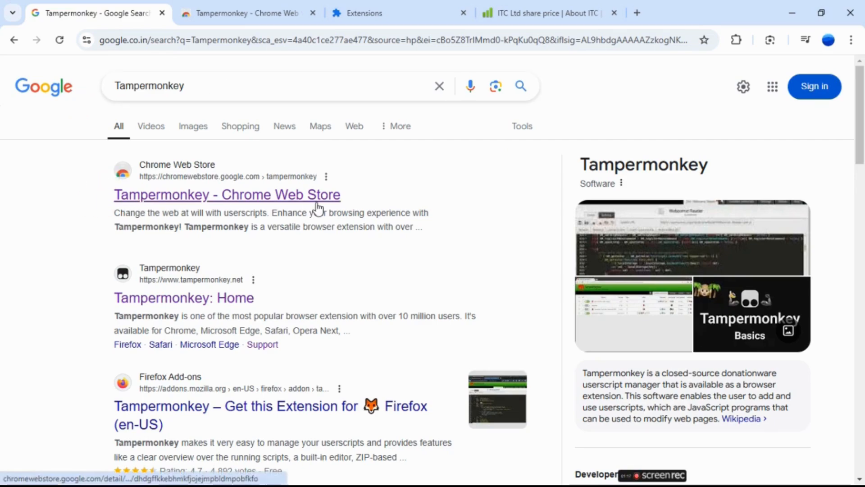
# - Install Tampermonkey from its Chrome Web Store listing, checking downloads and dismissing the added notice
pyautogui.click(226, 194)
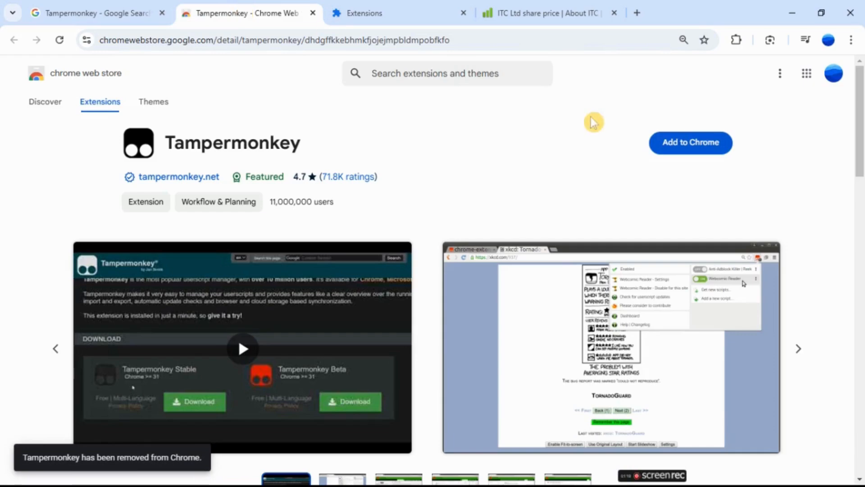
pyautogui.click(690, 142)
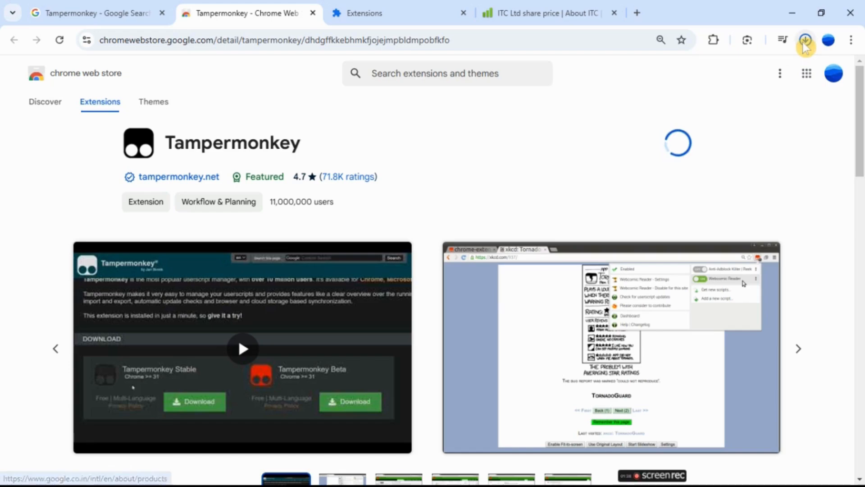
pyautogui.click(805, 39)
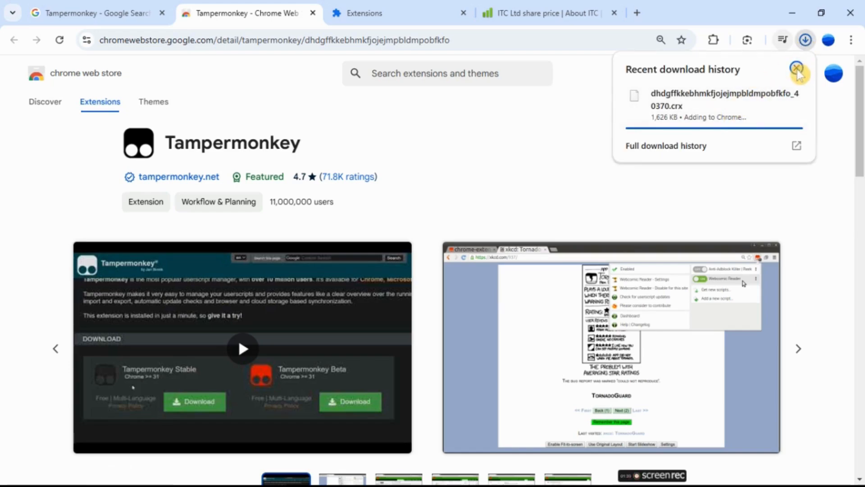
pyautogui.click(797, 68)
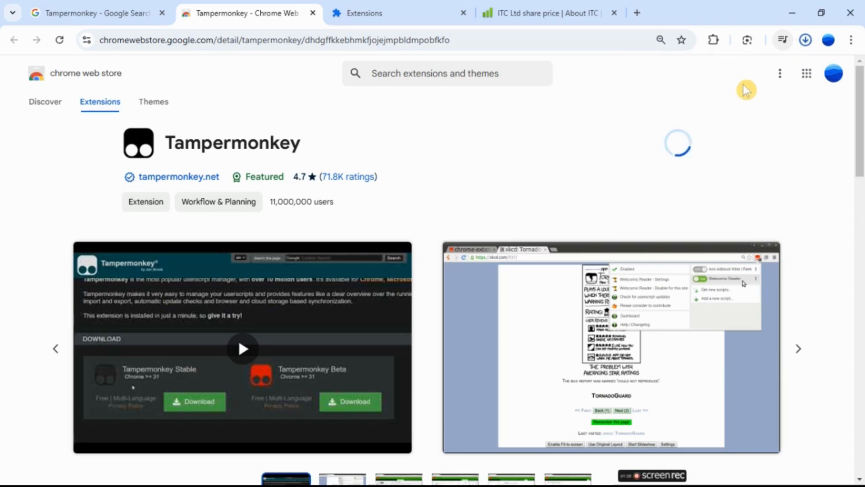
pyautogui.click(805, 39)
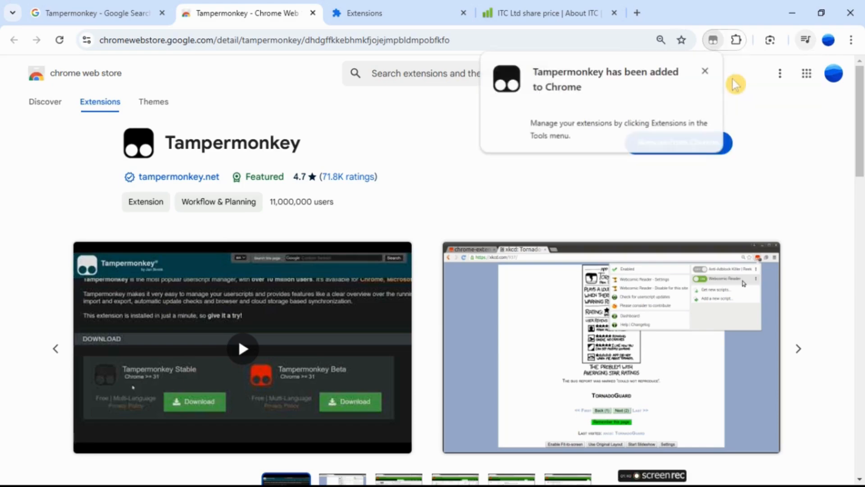
pyautogui.moveTo(705, 71)
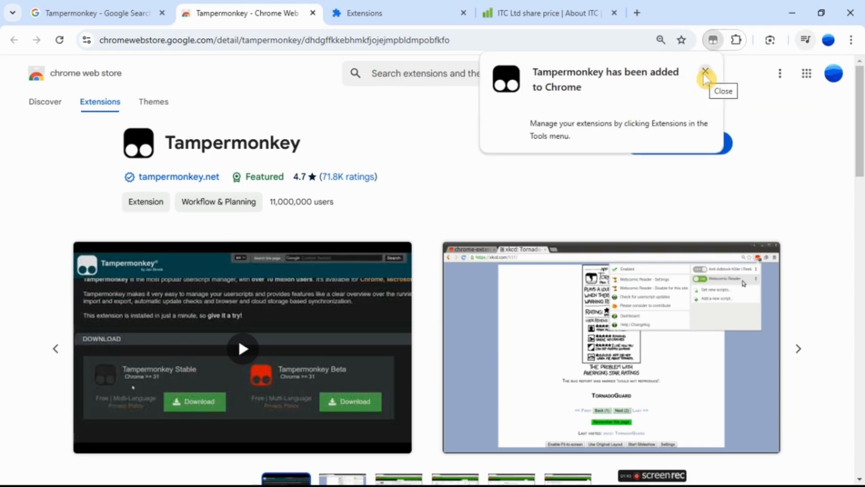
pyautogui.click(705, 71)
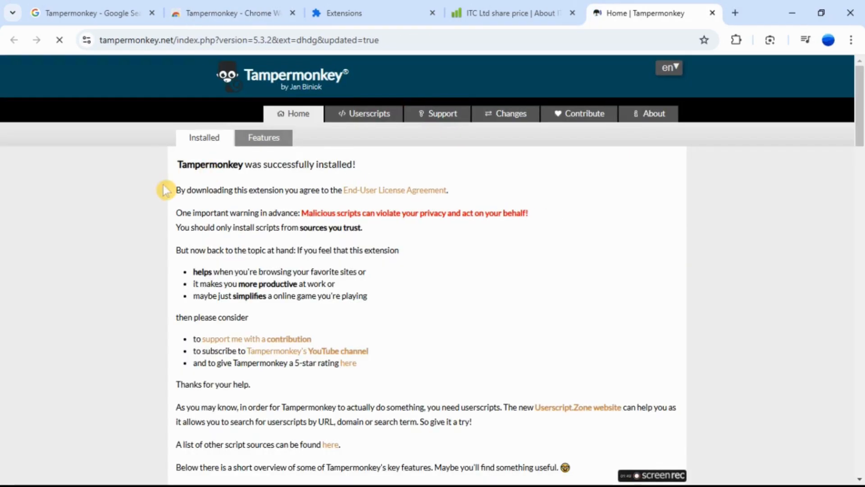
pyautogui.moveTo(723, 21)
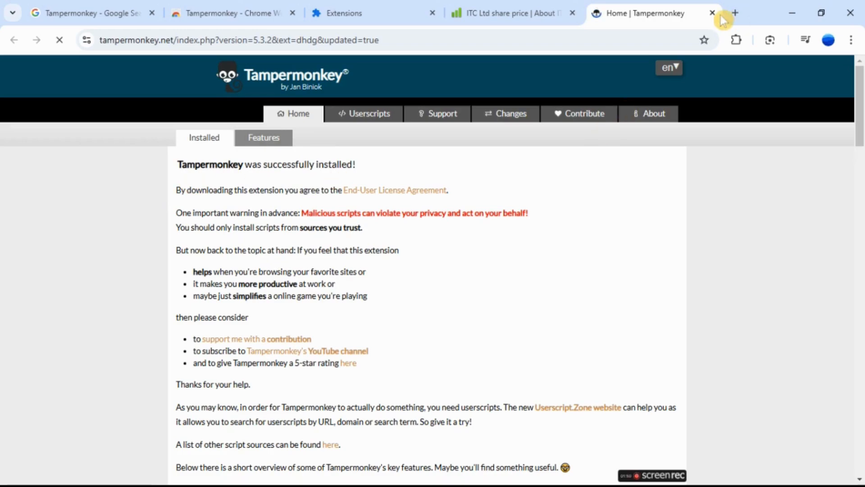
# - Review the Tampermonkey installation welcome page, then close that tab
pyautogui.click(736, 39)
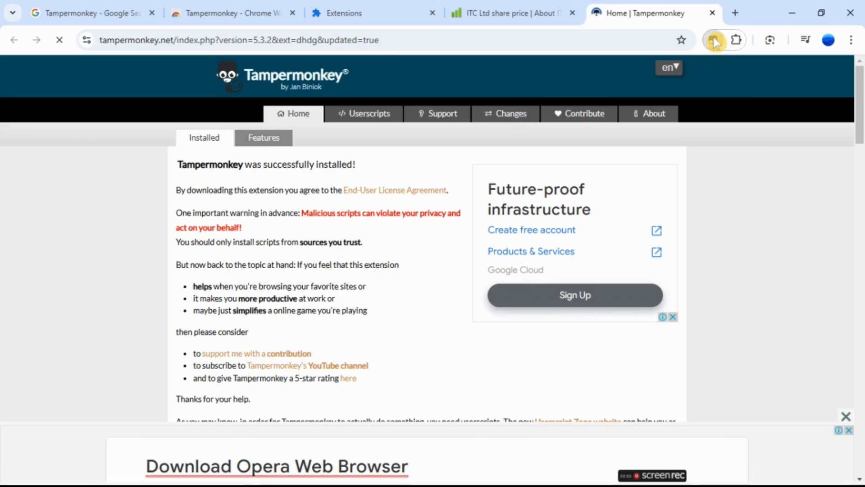
pyautogui.moveTo(717, 51)
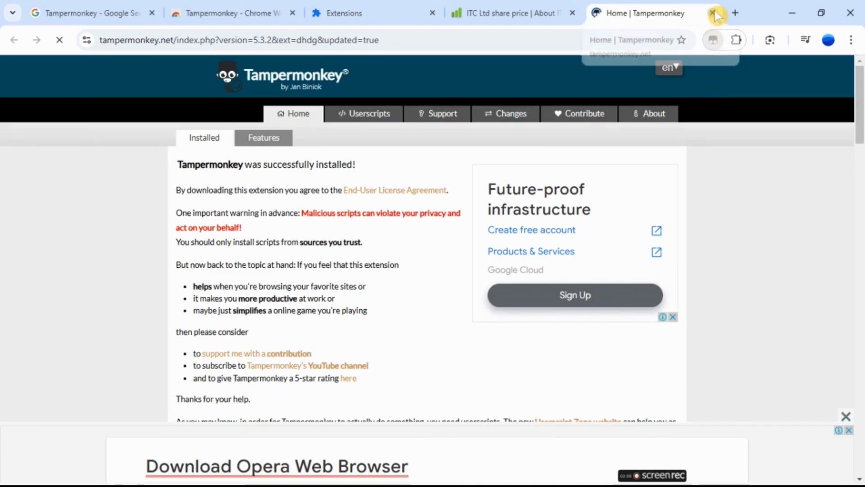
pyautogui.click(715, 13)
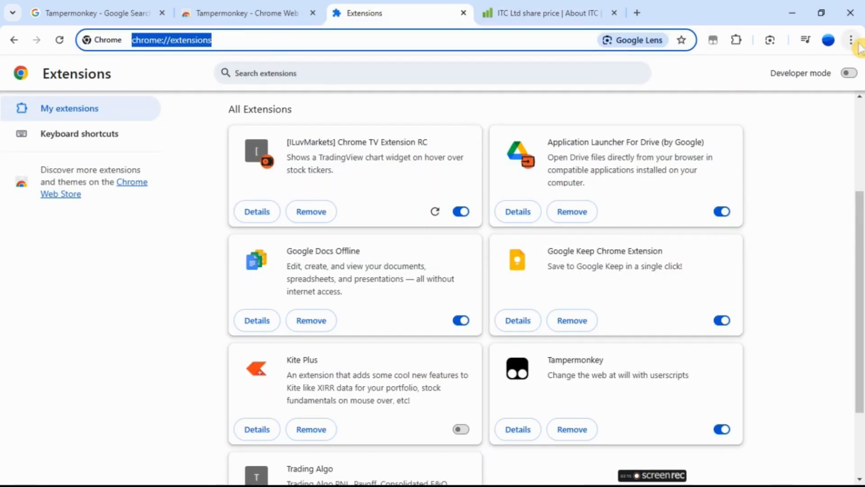
# - Turn on Chrome's extension Developer mode and open Tampermonkey's Utilities page
pyautogui.click(851, 40)
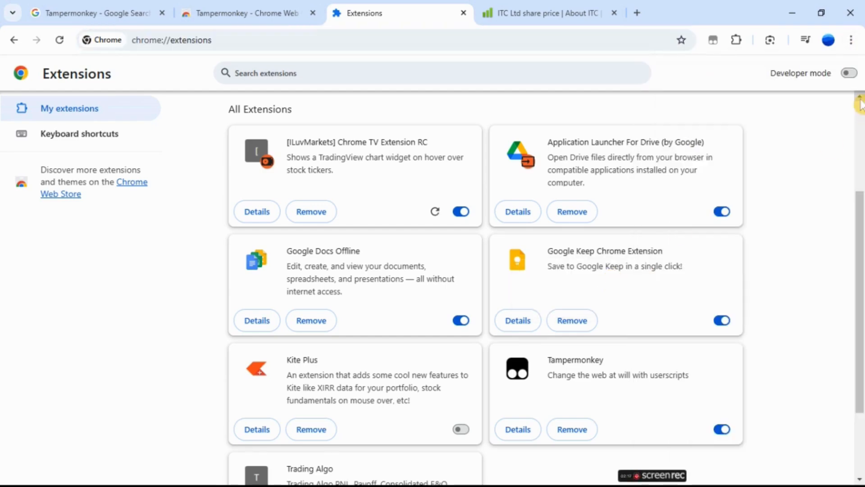
pyautogui.click(848, 73)
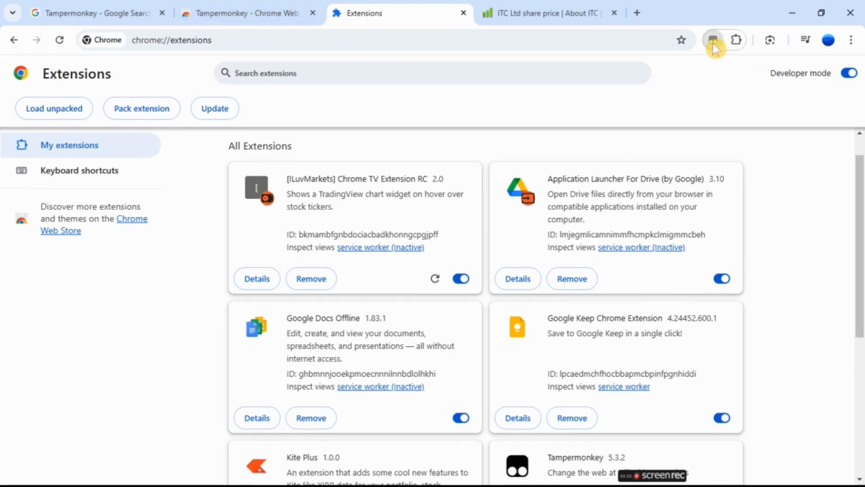
pyautogui.click(712, 39)
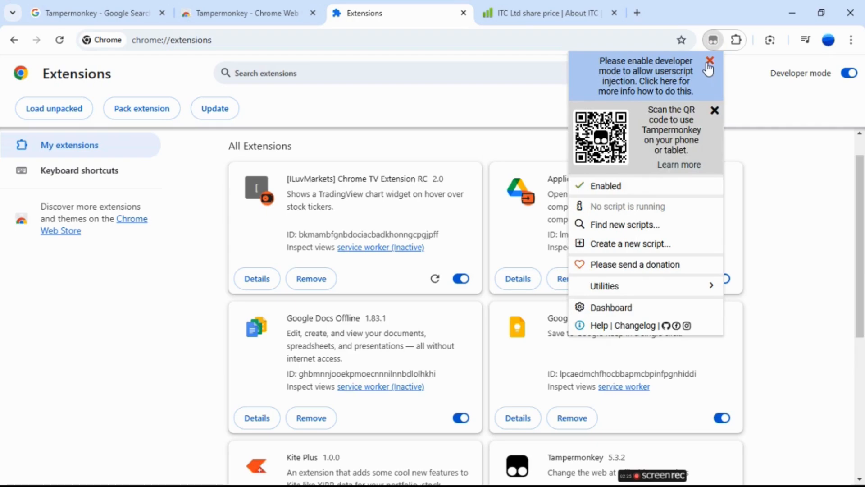
pyautogui.click(710, 61)
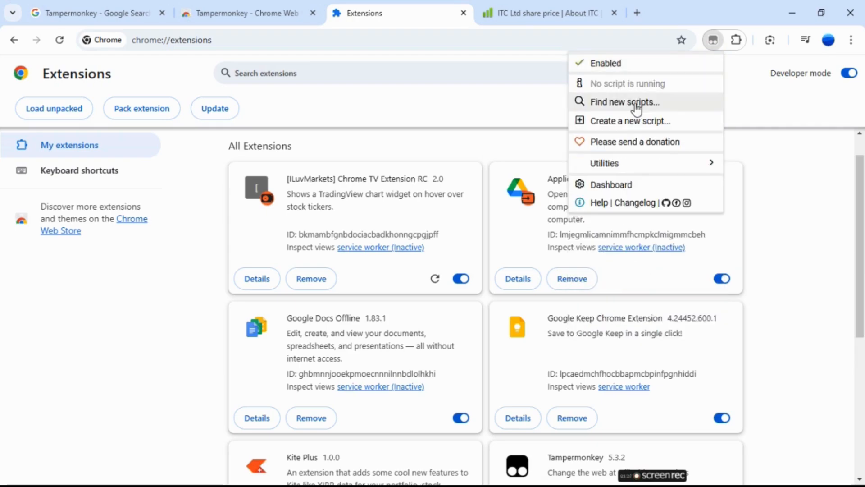
pyautogui.moveTo(626, 84)
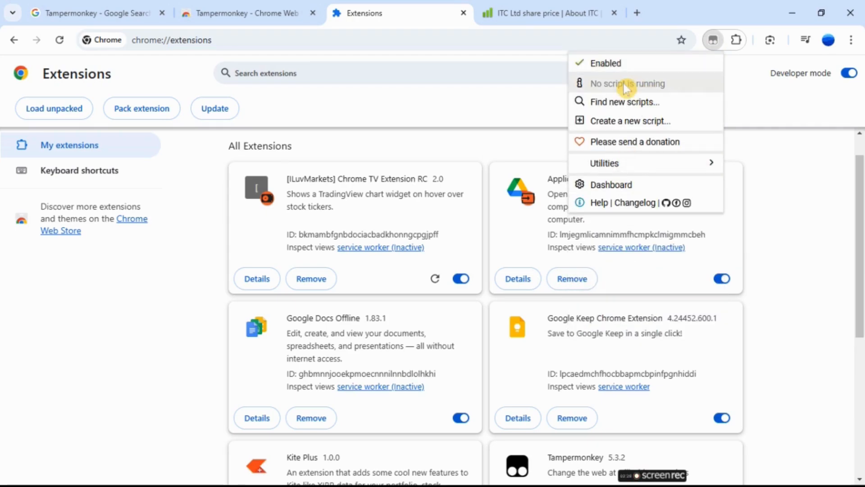
pyautogui.click(612, 184)
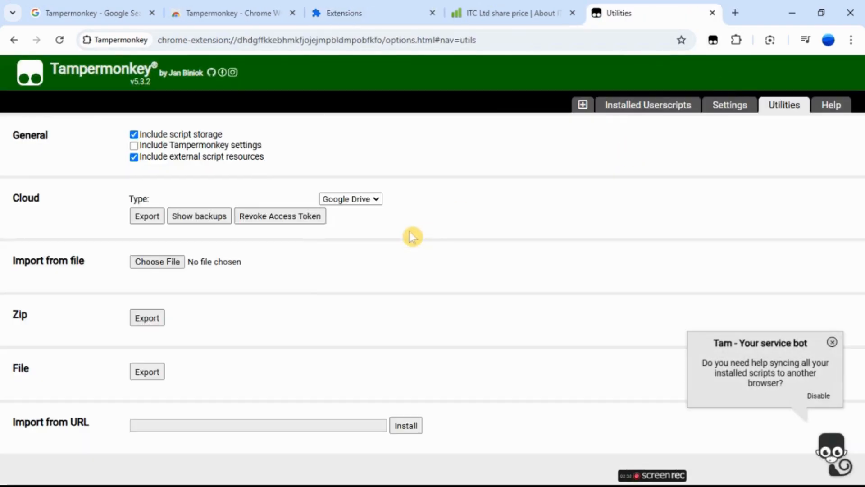
# - Enter the screener_sales_profit_colors.js GitHub userscript URL into Import from URL
pyautogui.write('ivmarkets.github.io/tamper_monkey/screener_sales_profit_colors.js')
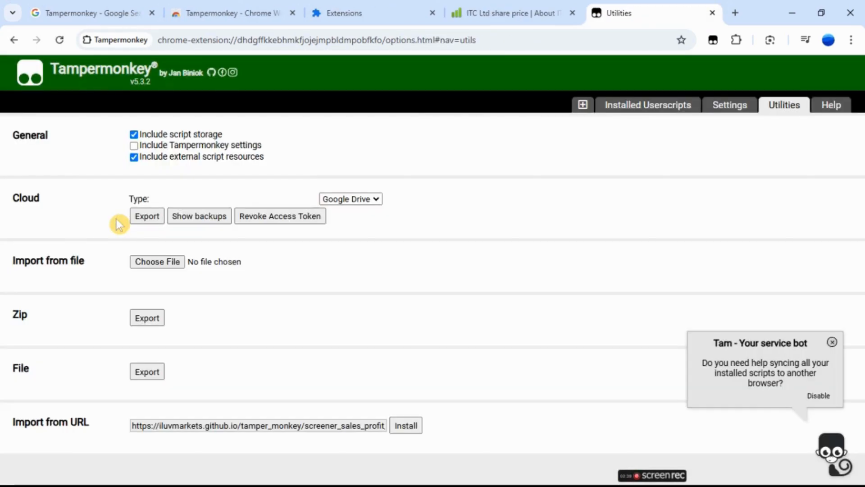
pyautogui.click(508, 12)
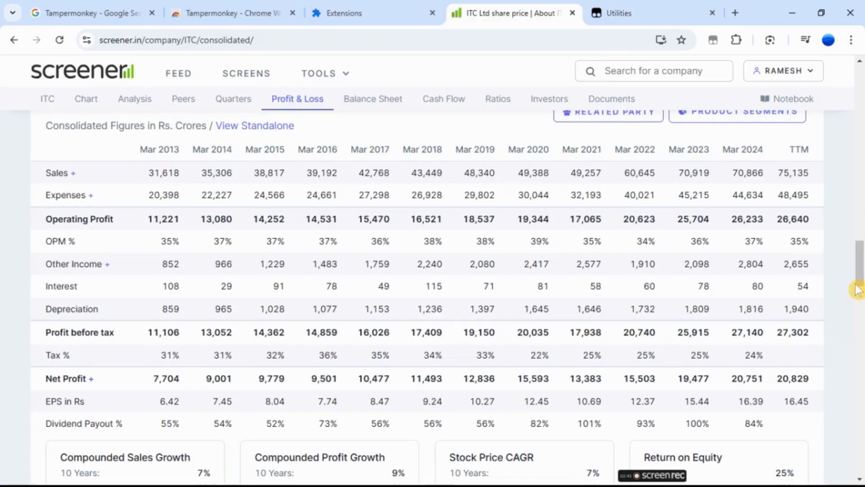
# - Reload ITC's Screener page so the script colours Net Profit and EPS rows, then open Dashboard
pyautogui.scroll(3)
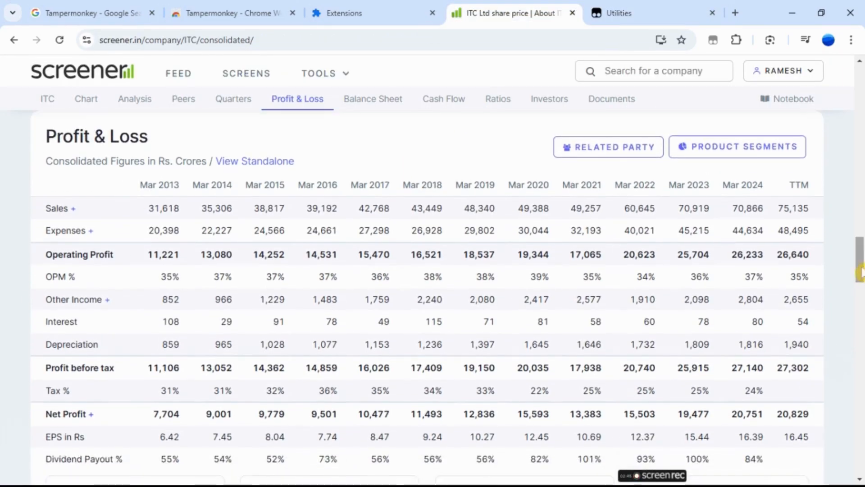
pyautogui.moveTo(108, 71)
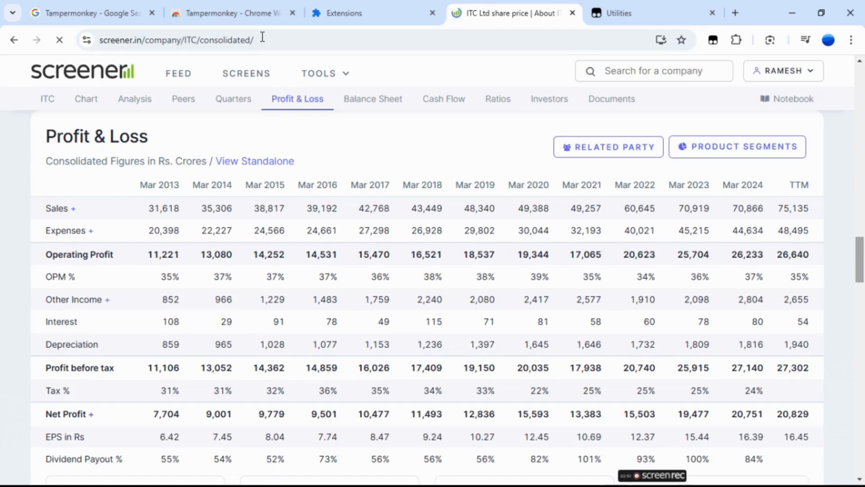
pyautogui.scroll(-3)
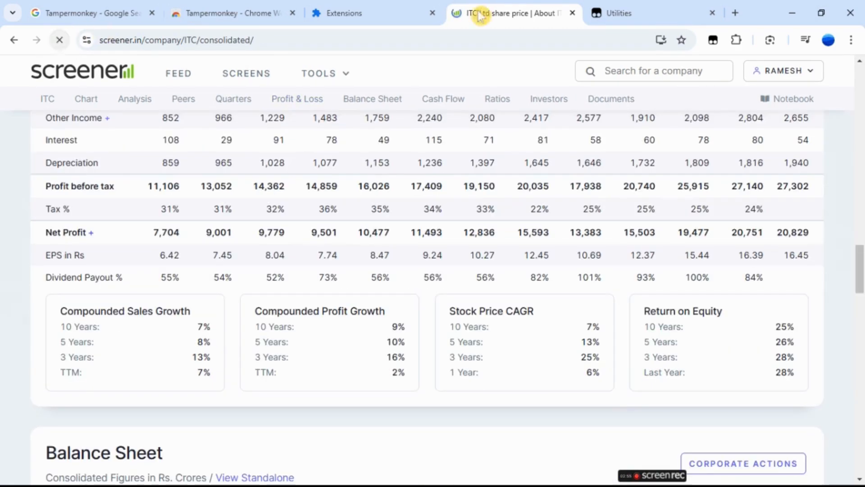
pyautogui.click(713, 39)
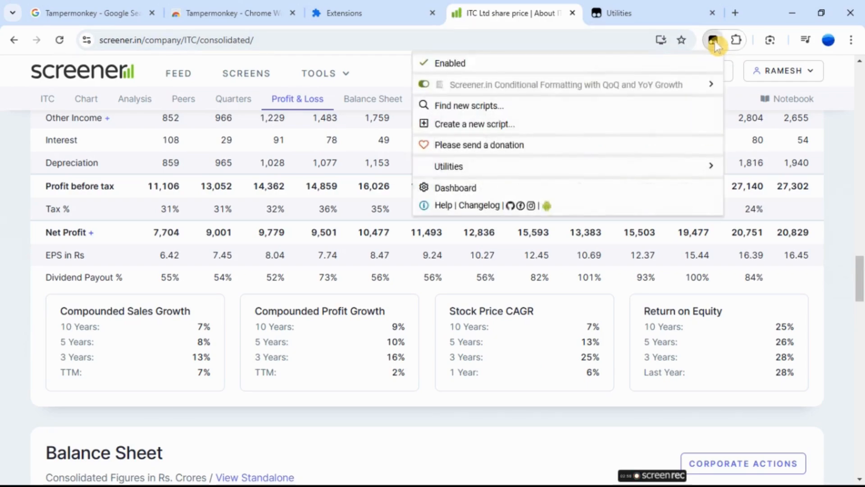
pyautogui.moveTo(355, 116)
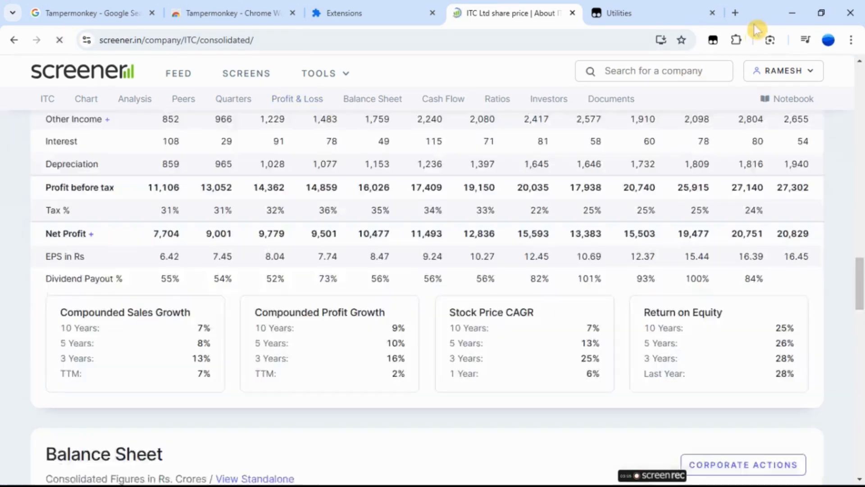
pyautogui.click(712, 39)
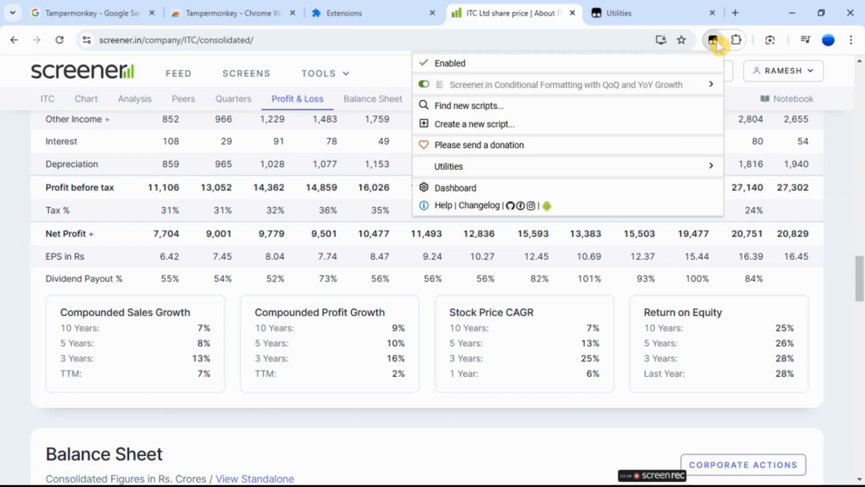
pyautogui.moveTo(691, 98)
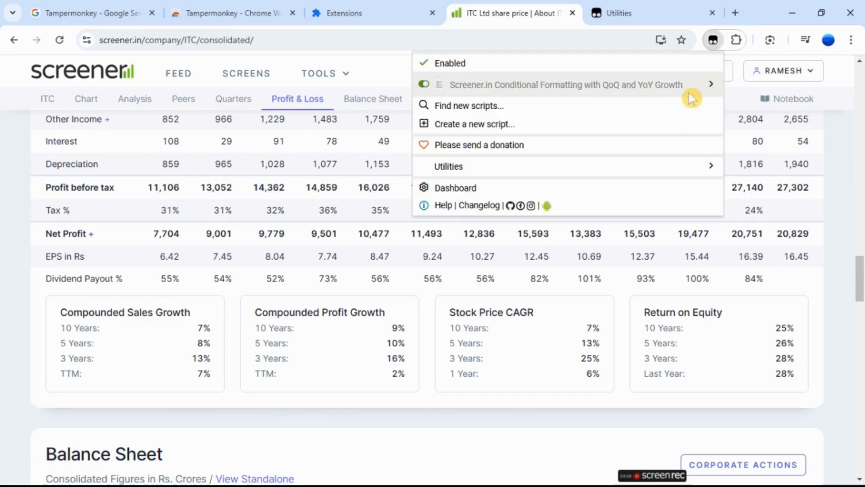
pyautogui.moveTo(632, 17)
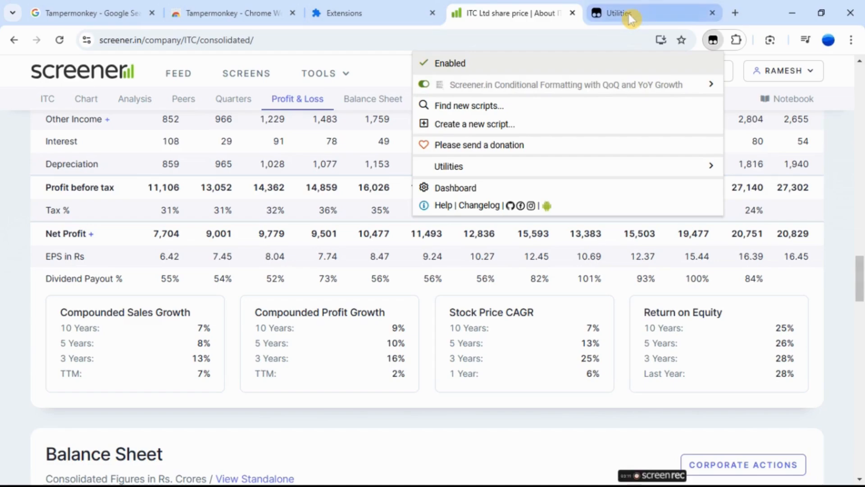
pyautogui.moveTo(616, 13)
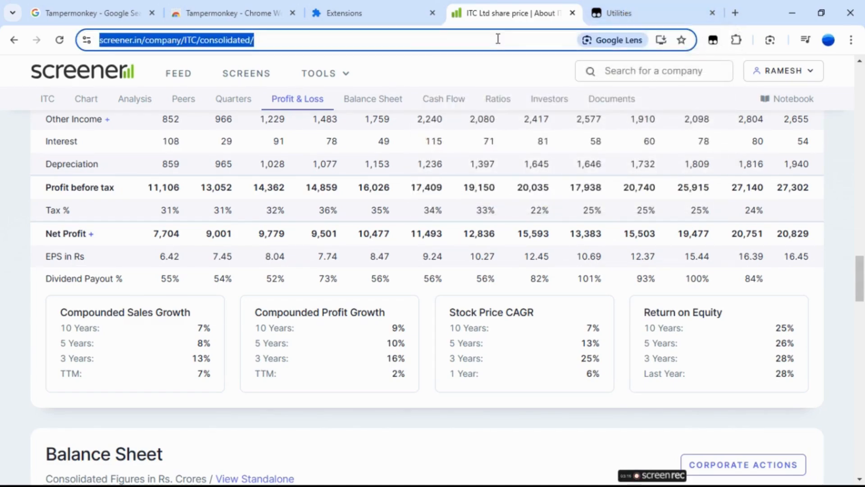
pyautogui.click(91, 233)
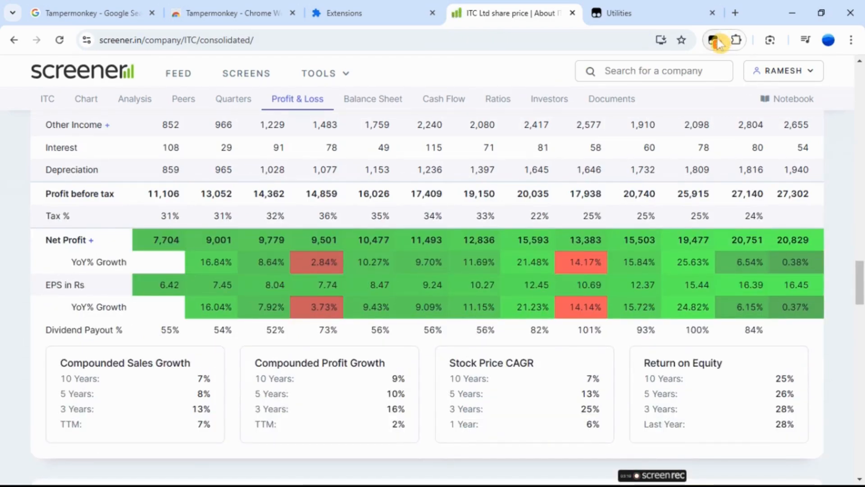
pyautogui.click(715, 39)
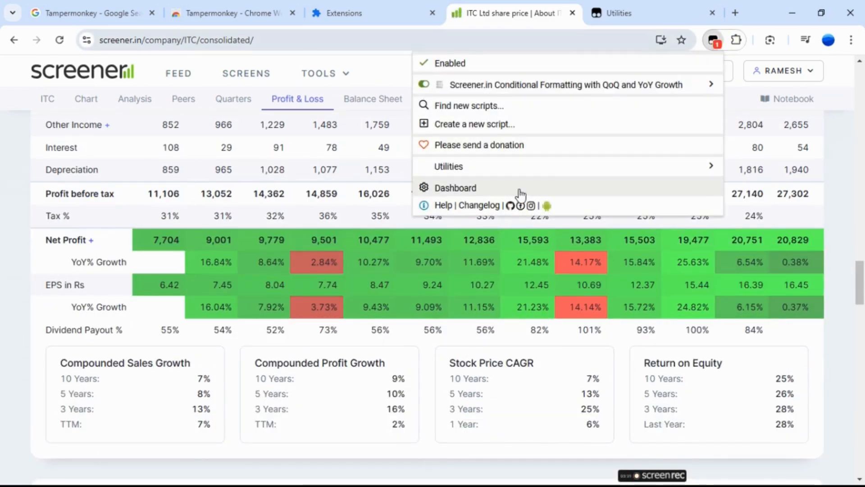
pyautogui.click(455, 188)
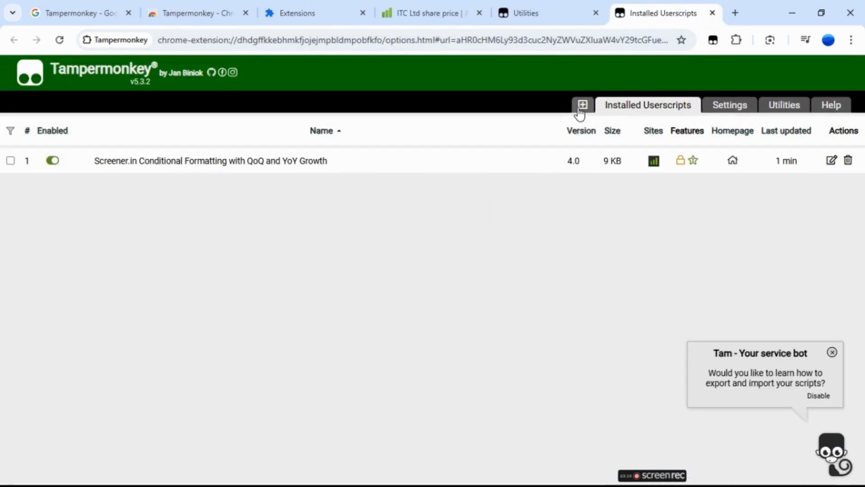
# - Sort installed userscripts by homepage and open the Screener.in formatting script in the editor
pyautogui.click(582, 105)
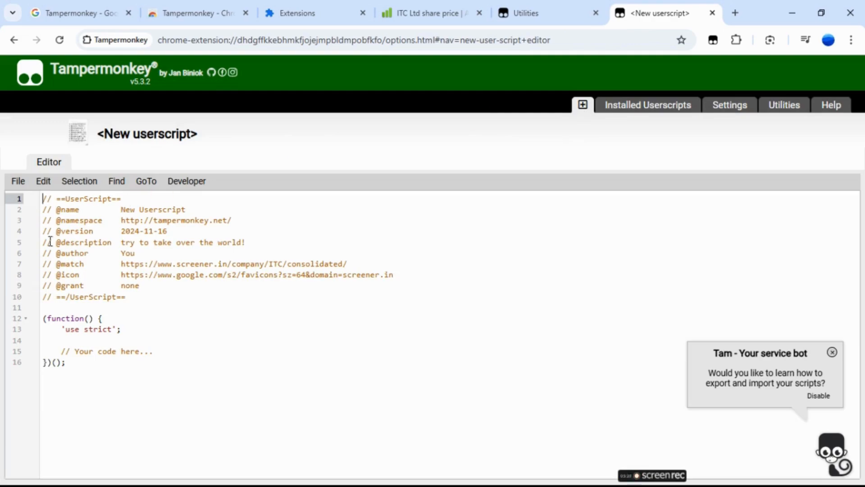
pyautogui.moveTo(586, 226)
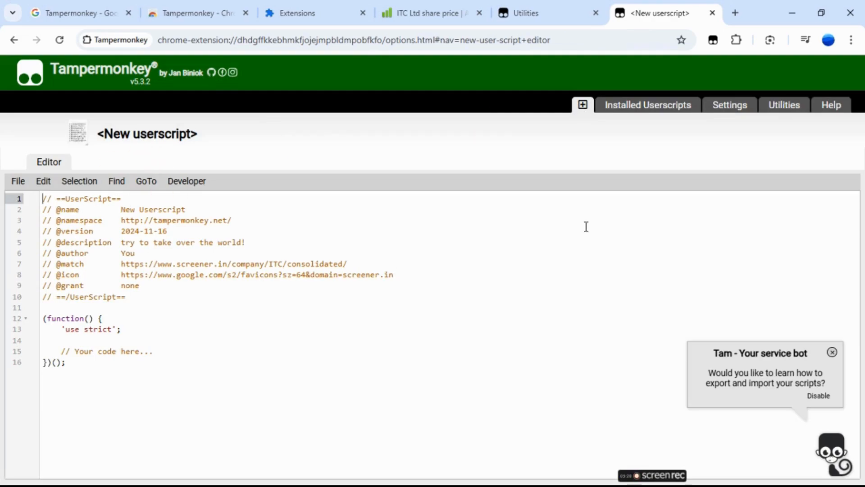
pyautogui.click(647, 105)
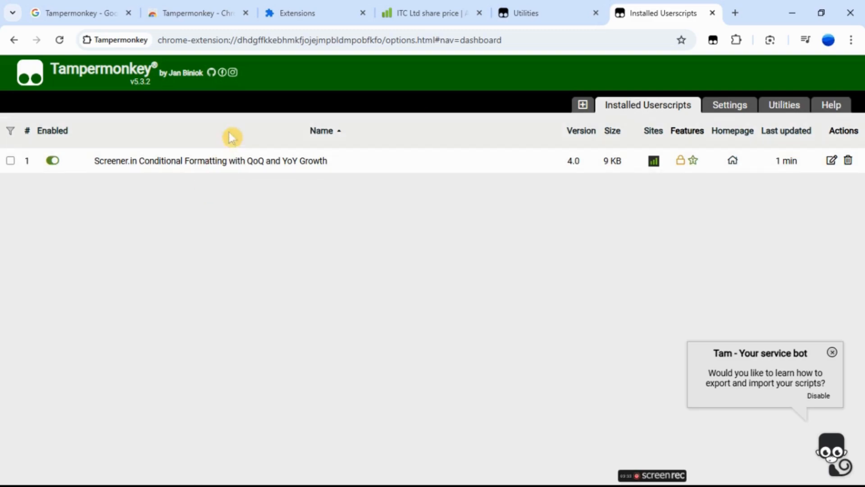
pyautogui.moveTo(146, 249)
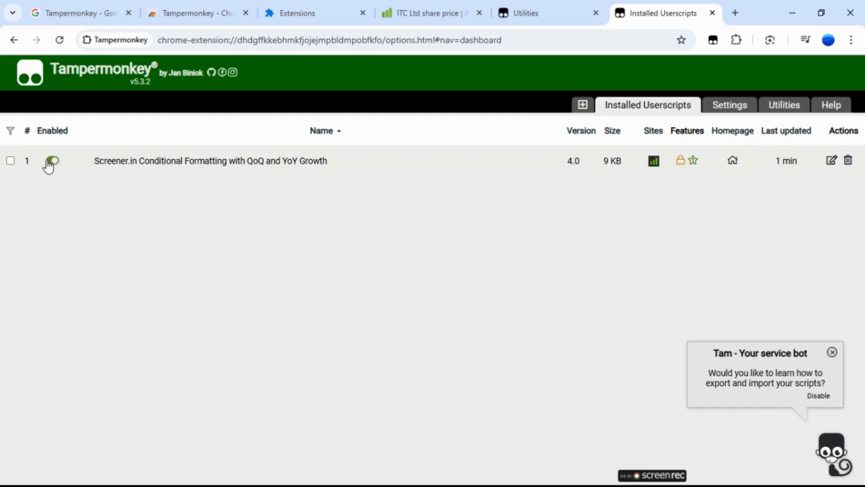
pyautogui.click(51, 160)
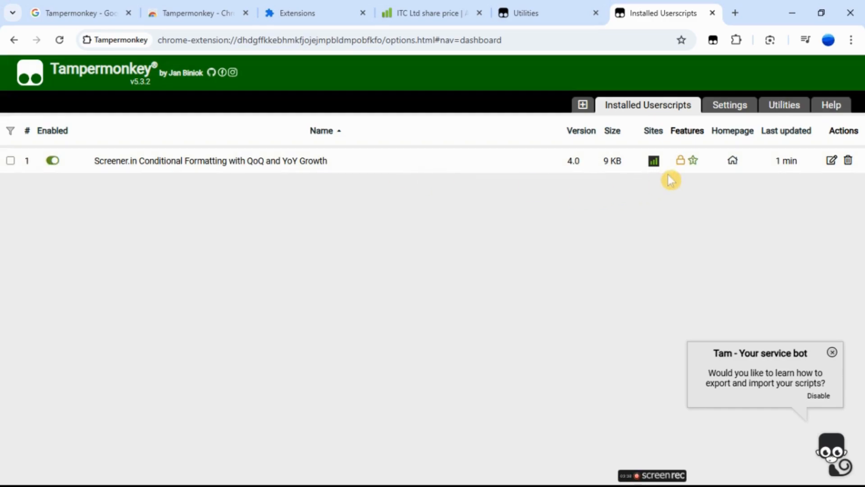
pyautogui.moveTo(790, 160)
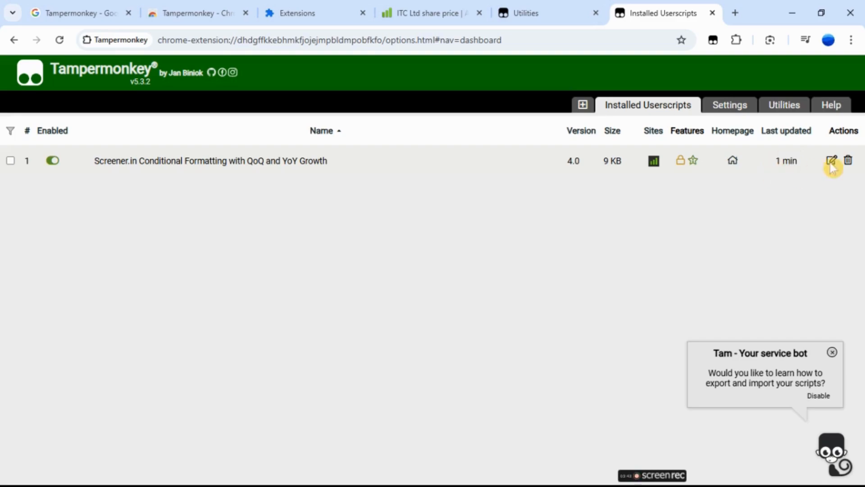
pyautogui.moveTo(847, 175)
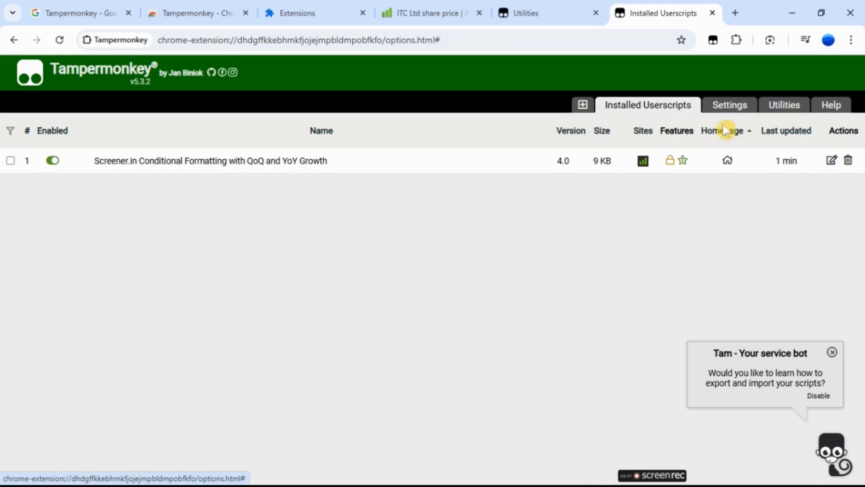
pyautogui.click(209, 160)
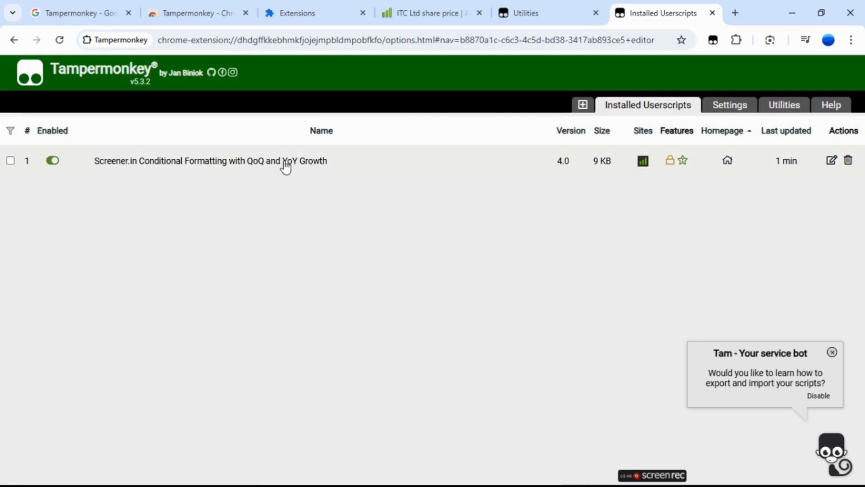
pyautogui.click(831, 161)
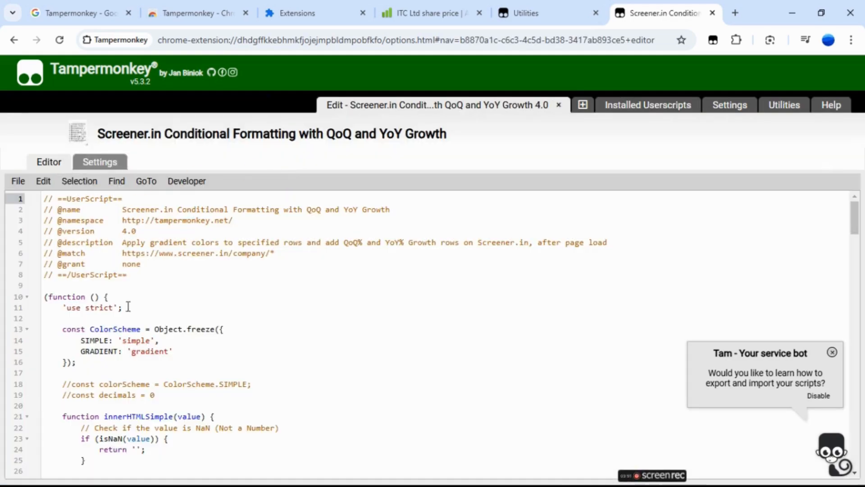
pyautogui.moveTo(729, 105)
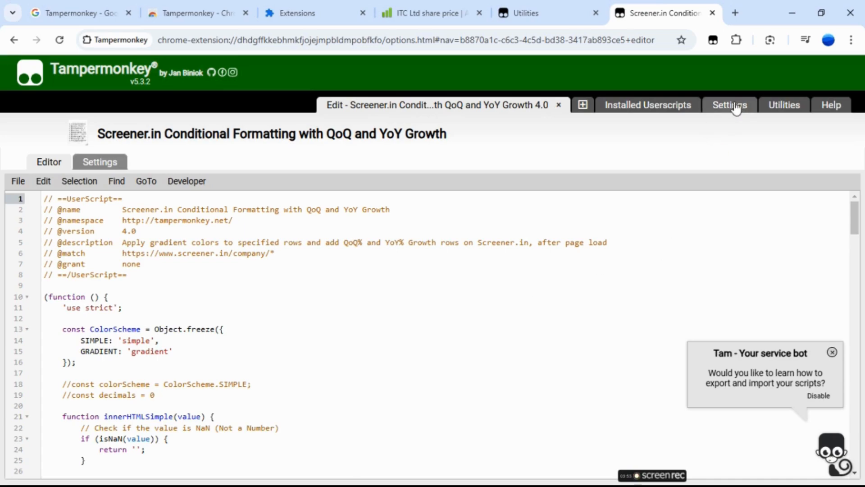
# - Look at Settings' Config mode choices, then return to the Utilities page
pyautogui.click(728, 105)
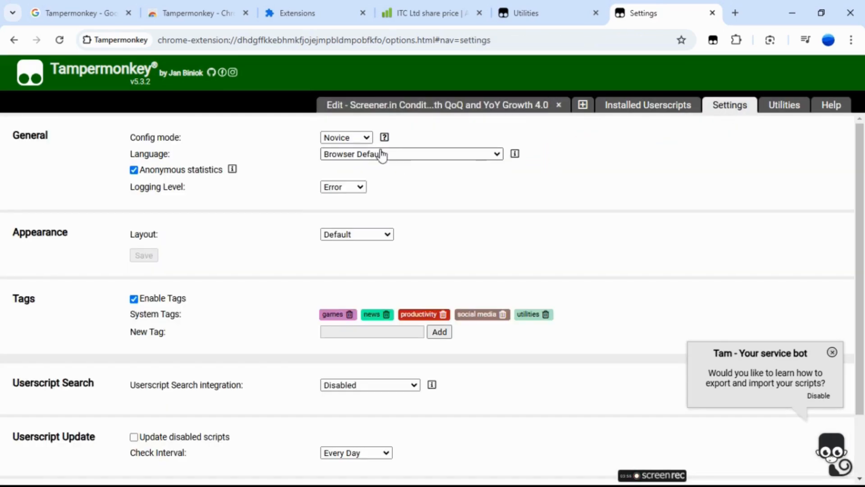
pyautogui.click(346, 137)
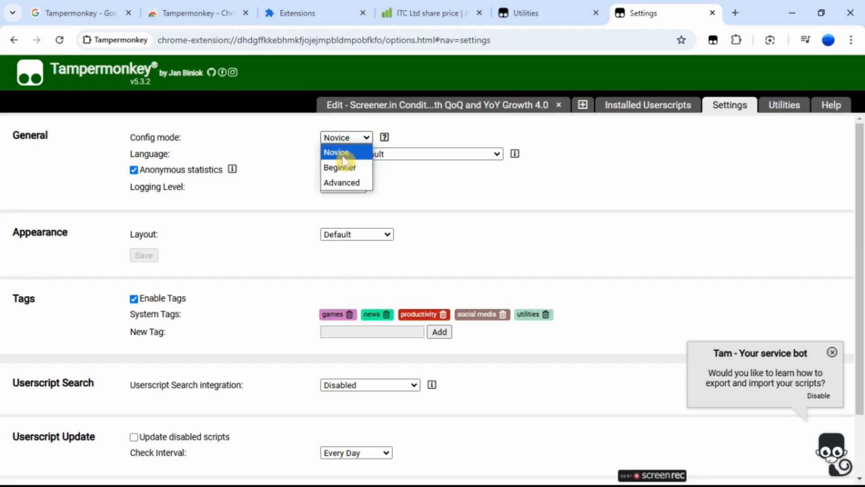
pyautogui.moveTo(339, 167)
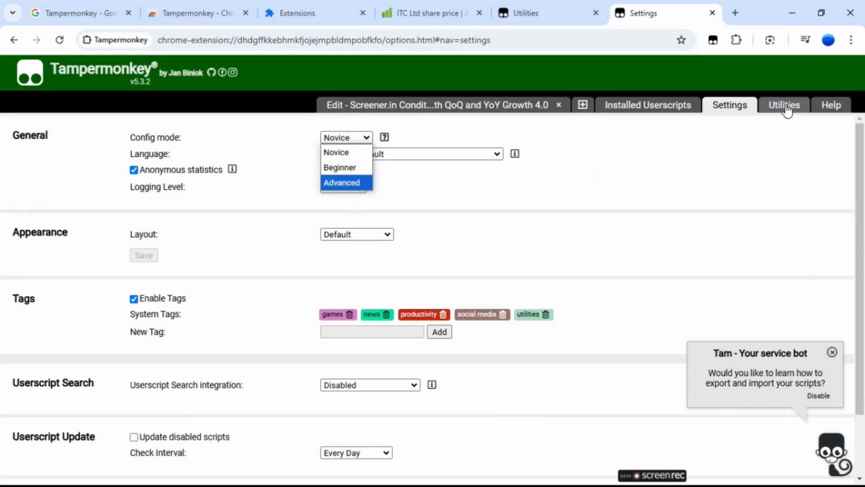
pyautogui.click(783, 105)
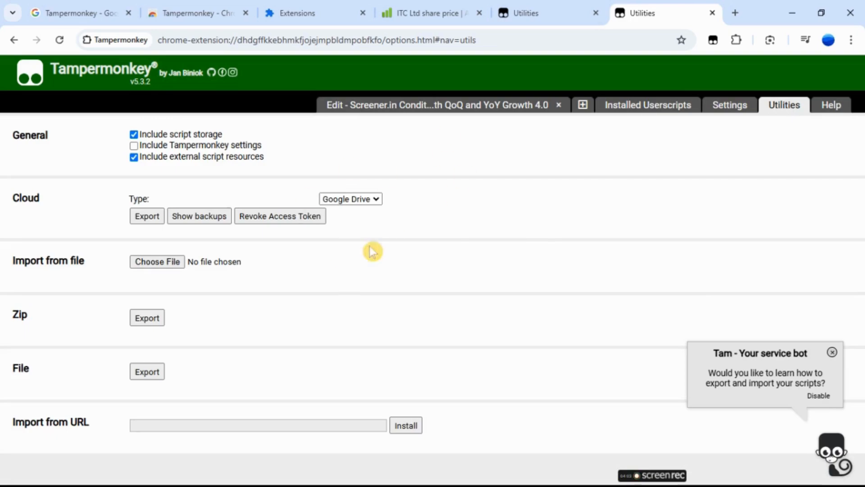